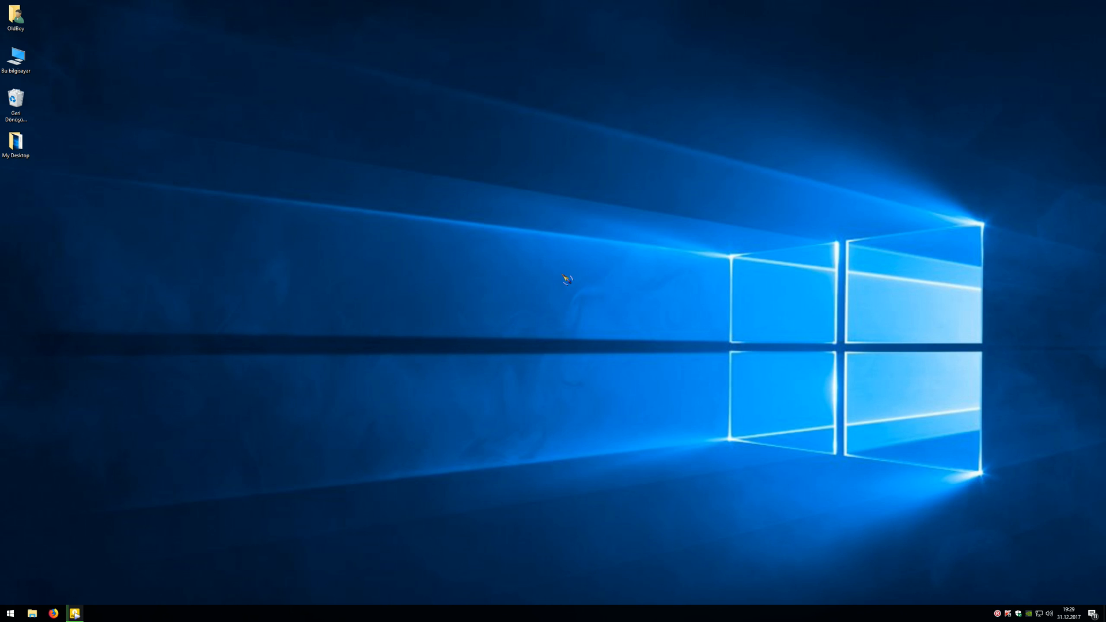
mouse_move(590, 205)
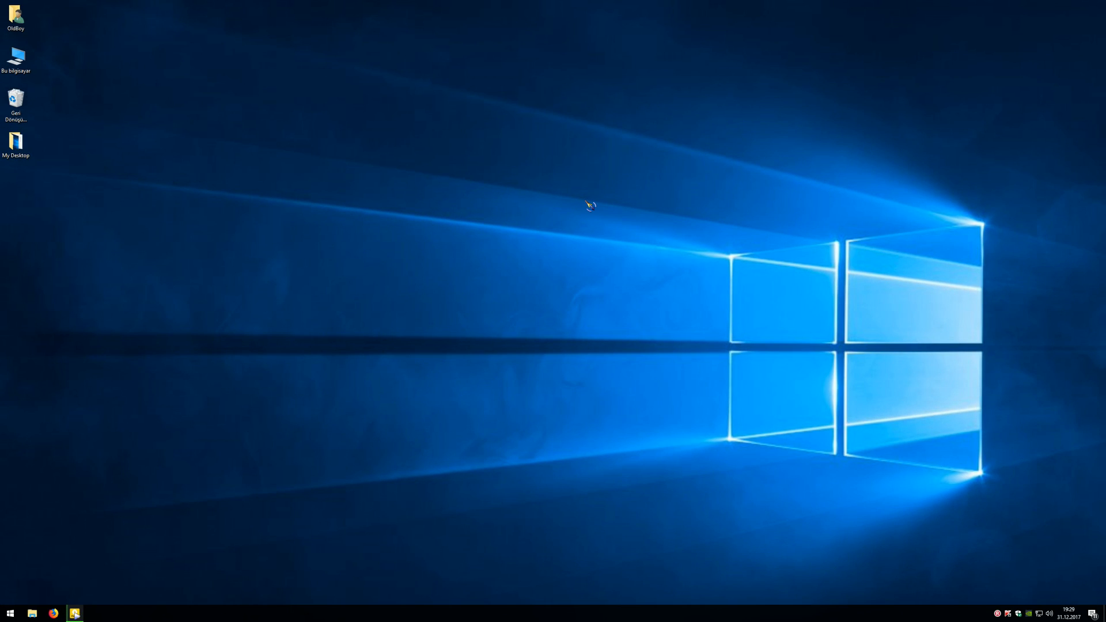
- Launch the NVIDIA Control Panel from the desktop context menu to check its language, then close it
right_click(589, 205)
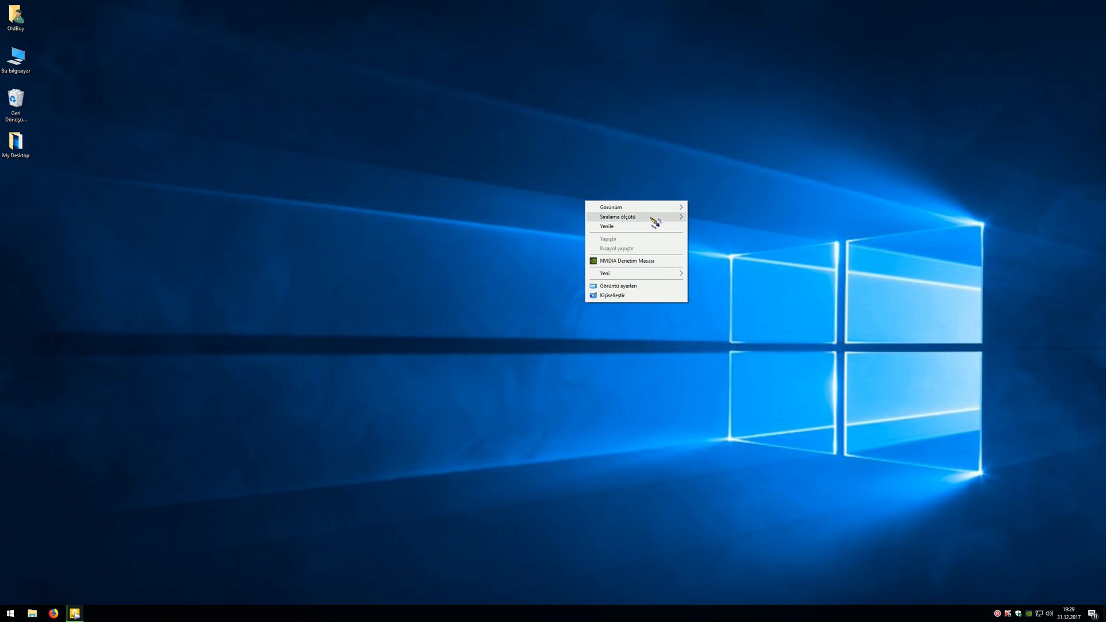
click(627, 260)
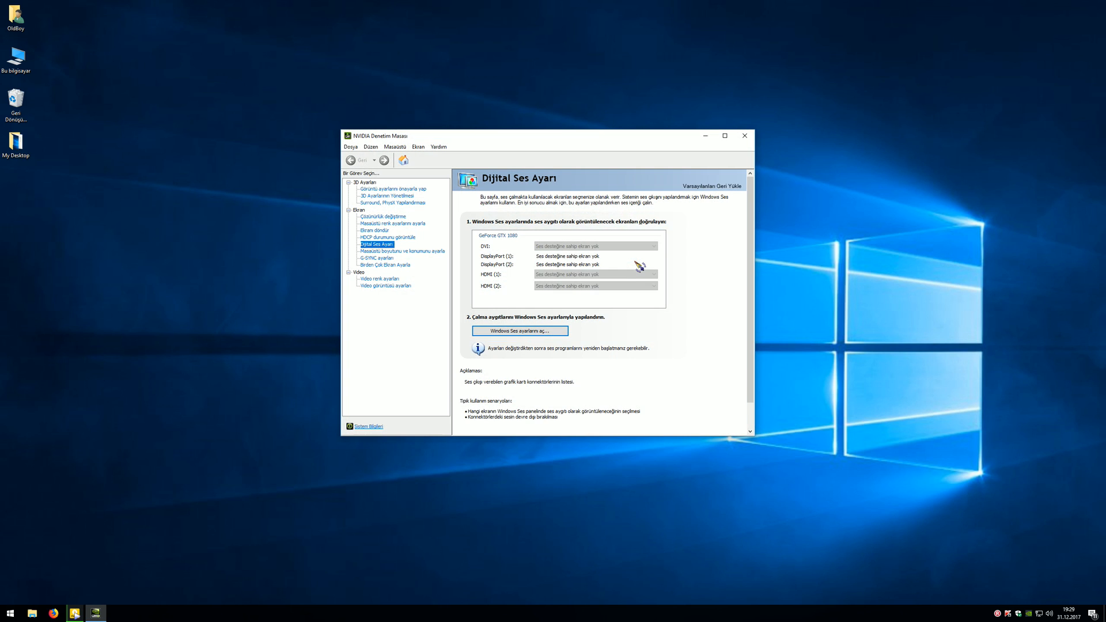
click(370, 147)
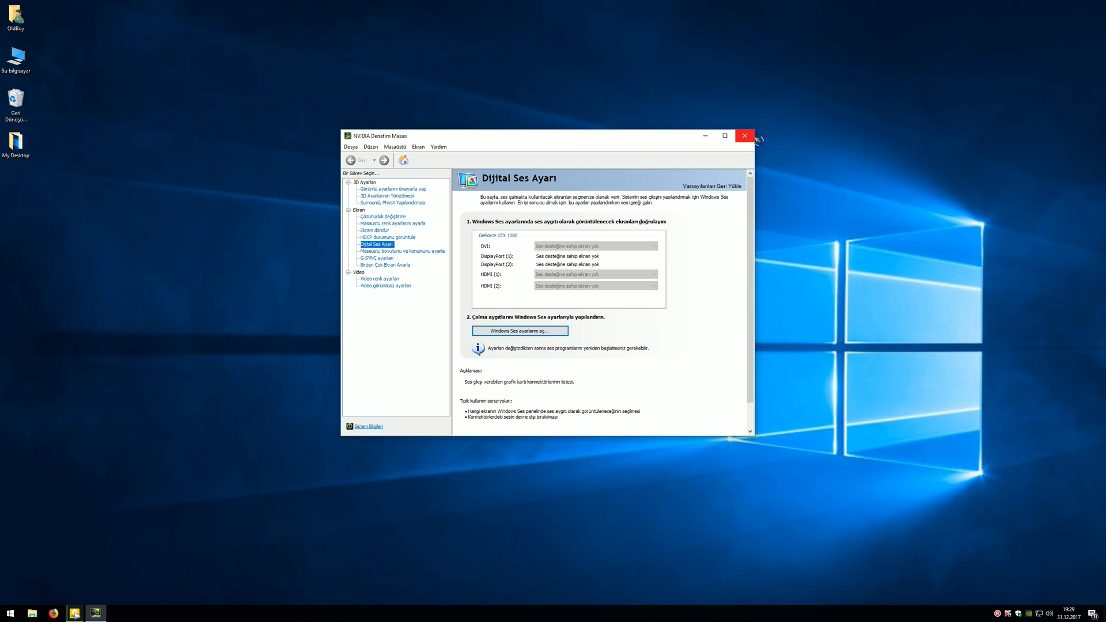
click(744, 136)
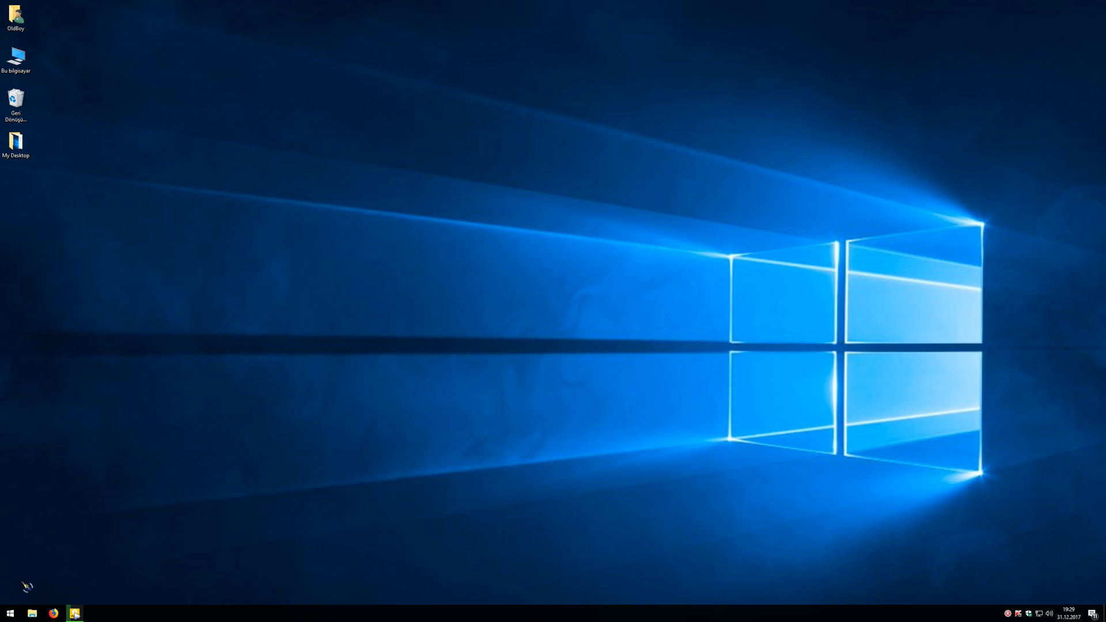
- Launch Registry Editor by searching 'regedit' from the Start menu
text(reged)
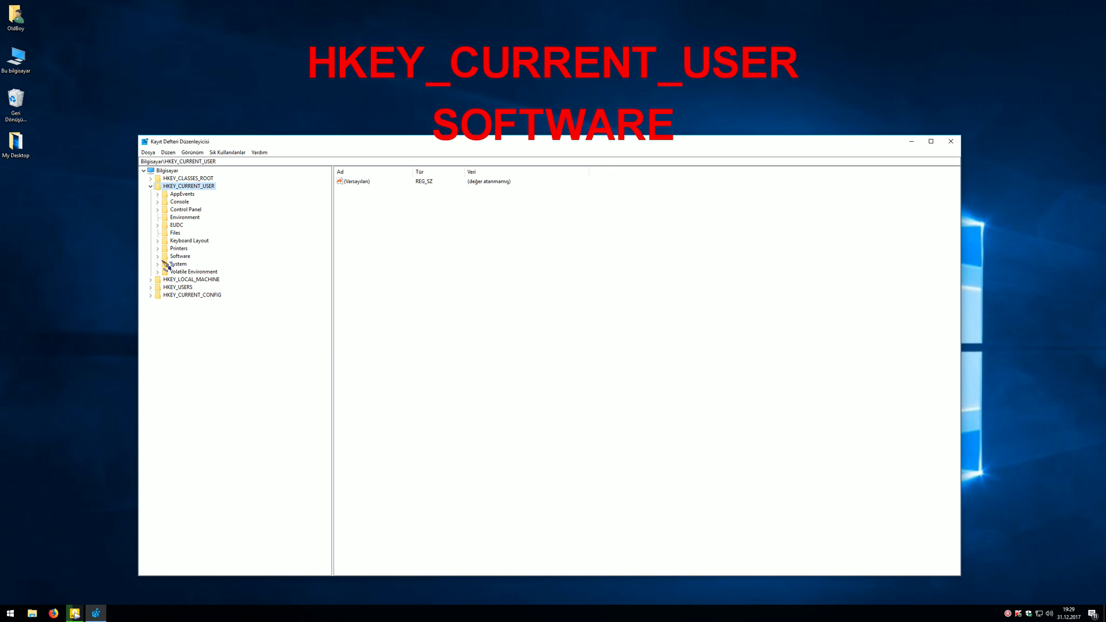
- Navigate to HKEY_CURRENT_USER\Software\NVIDIA Corporation\NVControlPanel2\Client
click(158, 255)
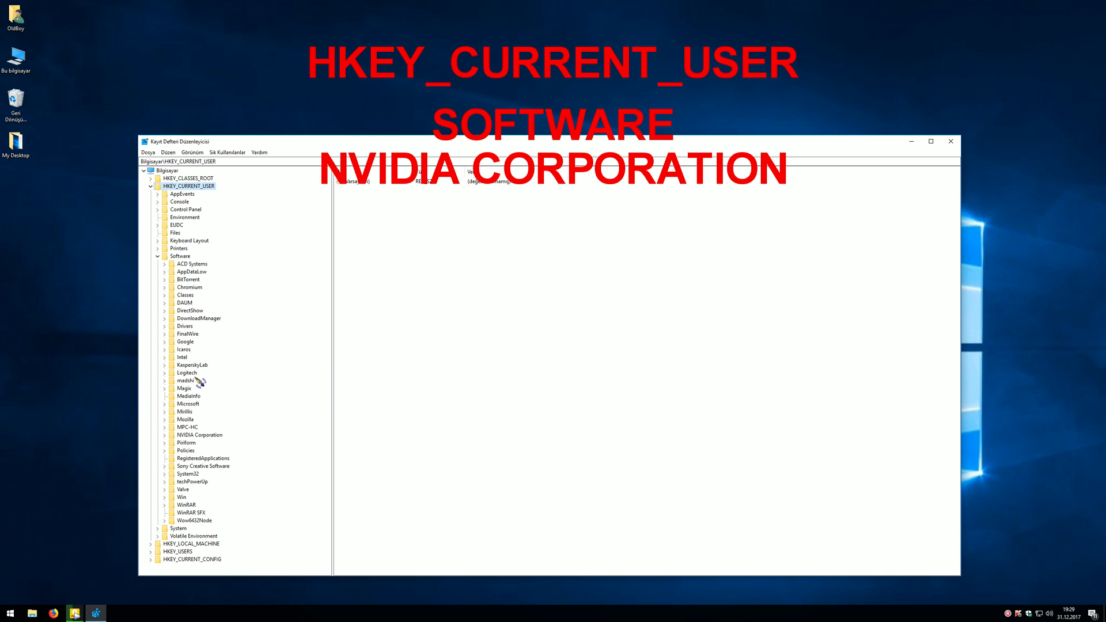
click(165, 435)
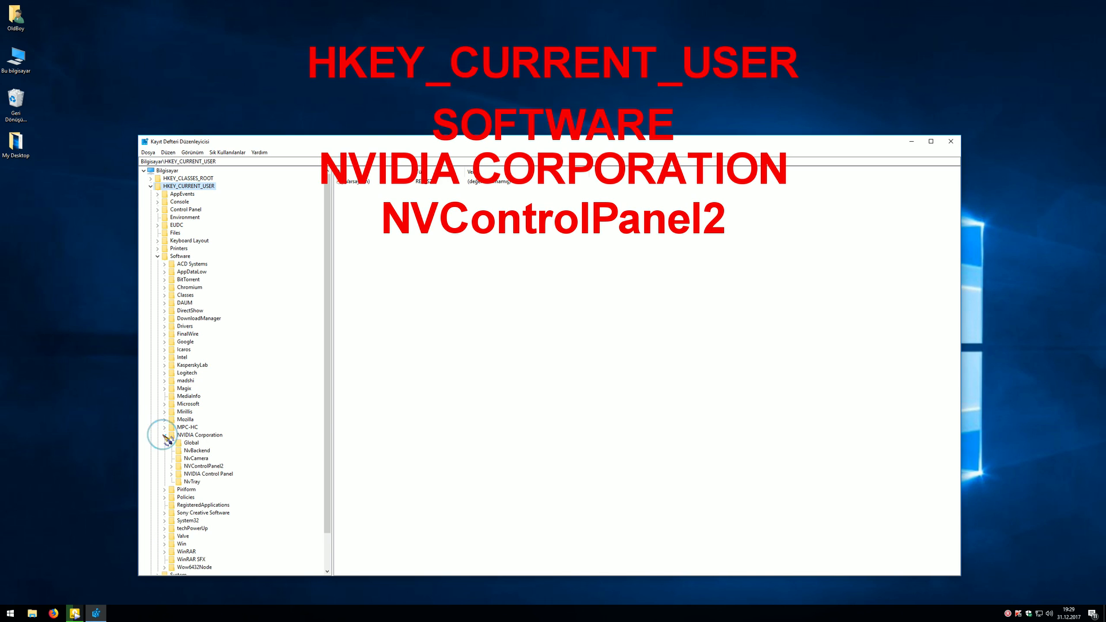
click(204, 466)
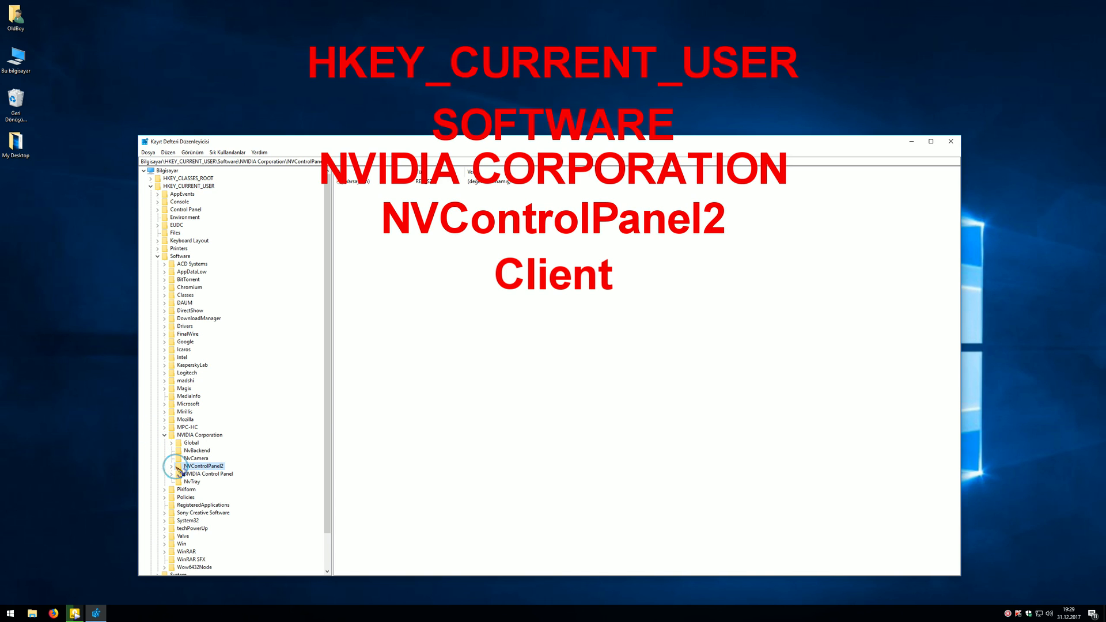
click(197, 473)
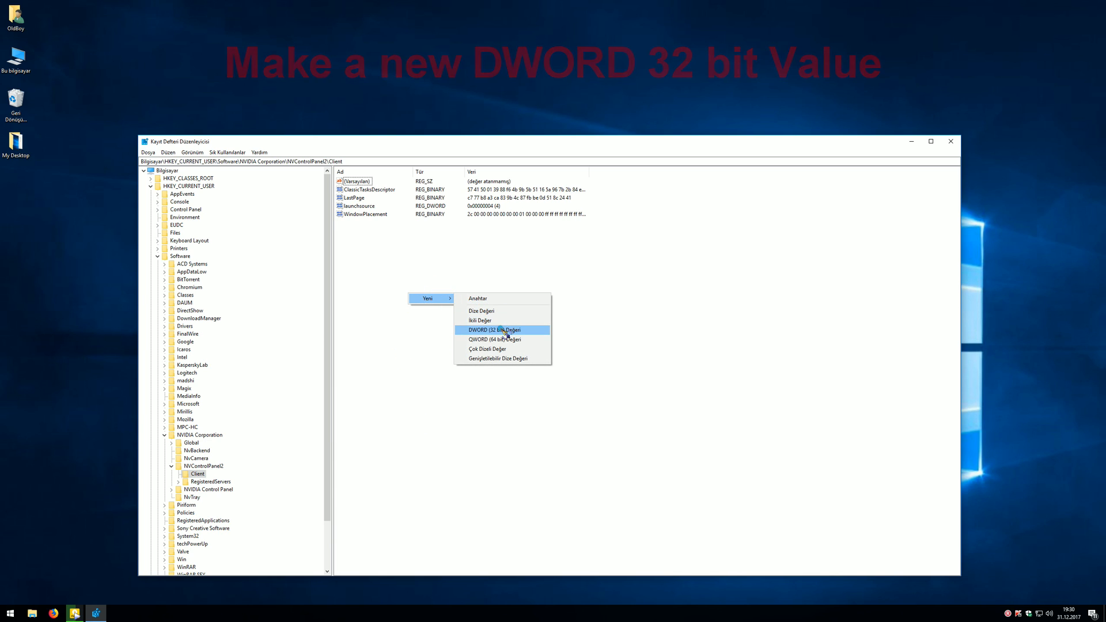
- Create a DWORD (32-bit) value named UserDefinedLocale under Client and bring up its editor
click(495, 330)
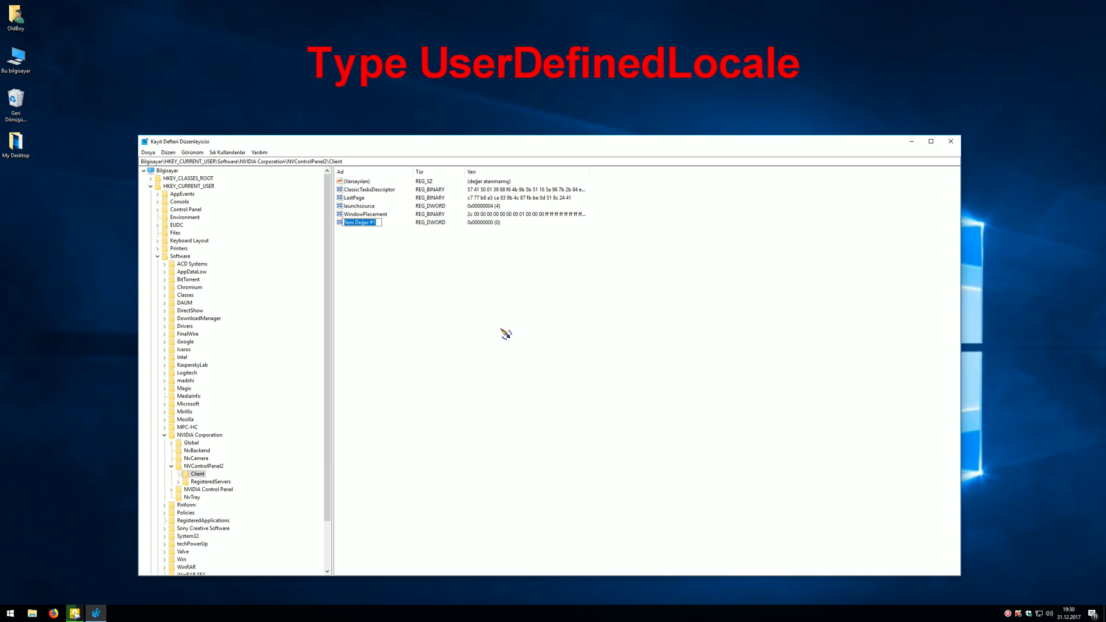
text(UserDefinedLocale)
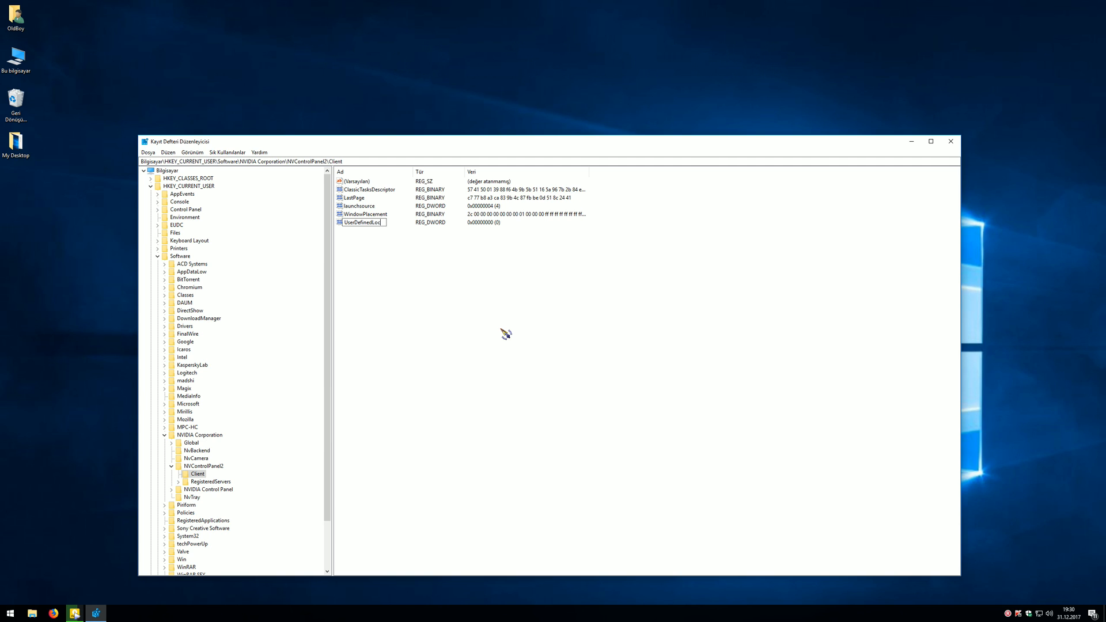
double_click(363, 222)
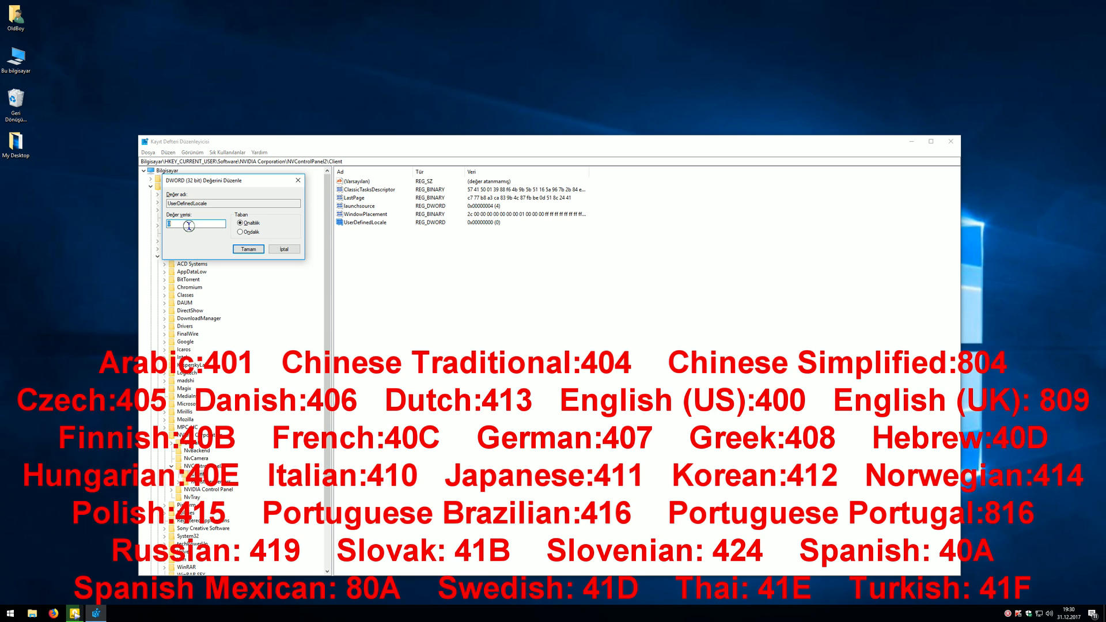
- Set UserDefinedLocale's value data to hexadecimal 400 and confirm
click(247, 249)
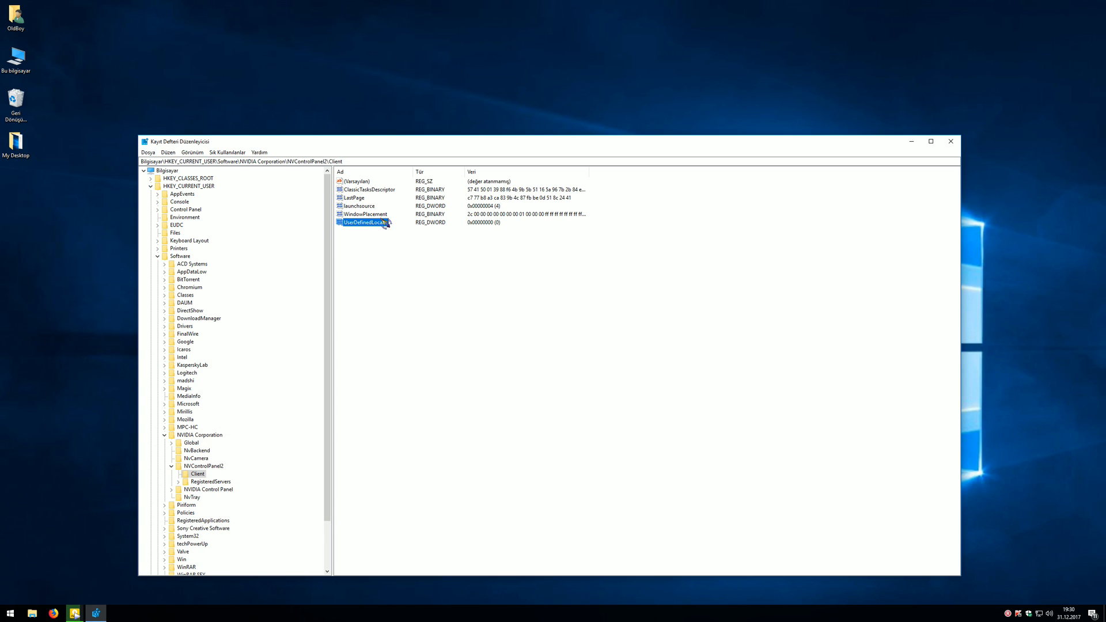
double_click(364, 222)
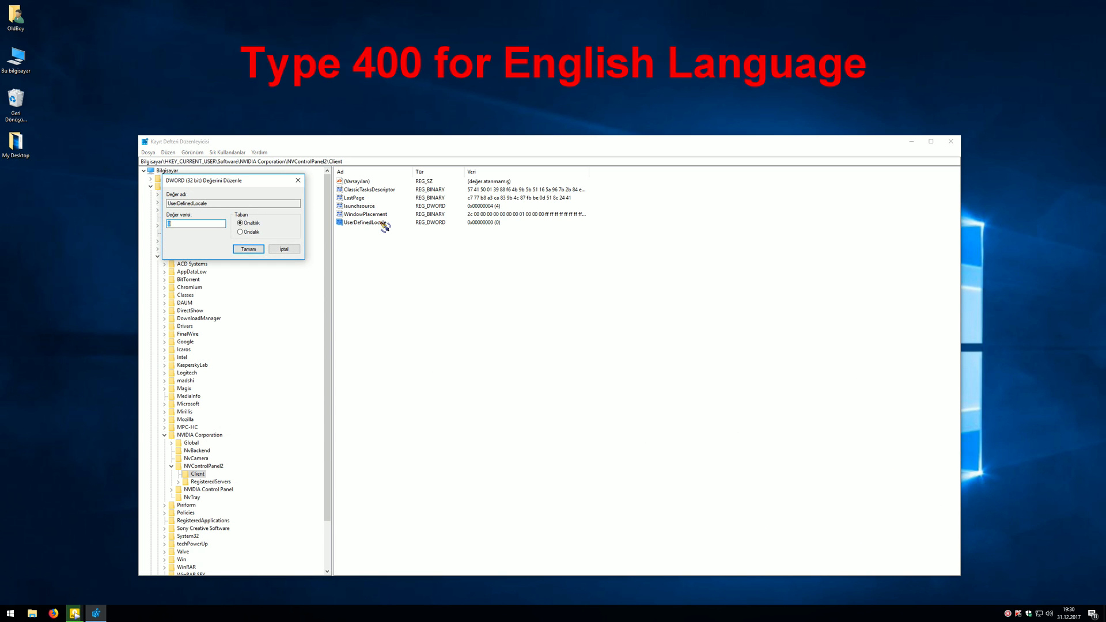
text(400)
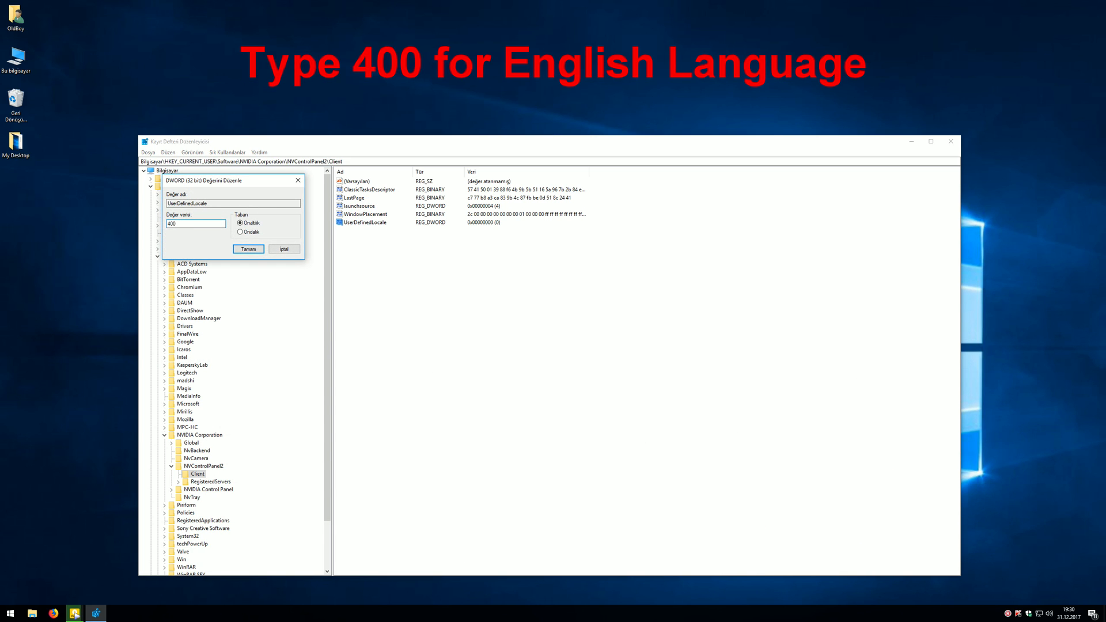
click(247, 249)
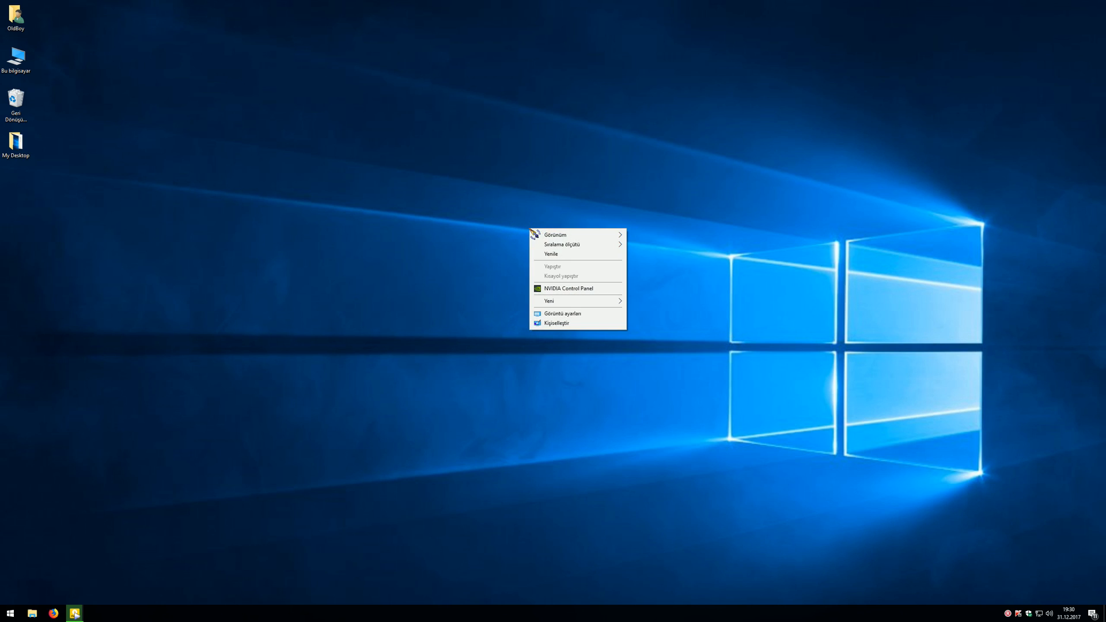
mouse_move(585, 297)
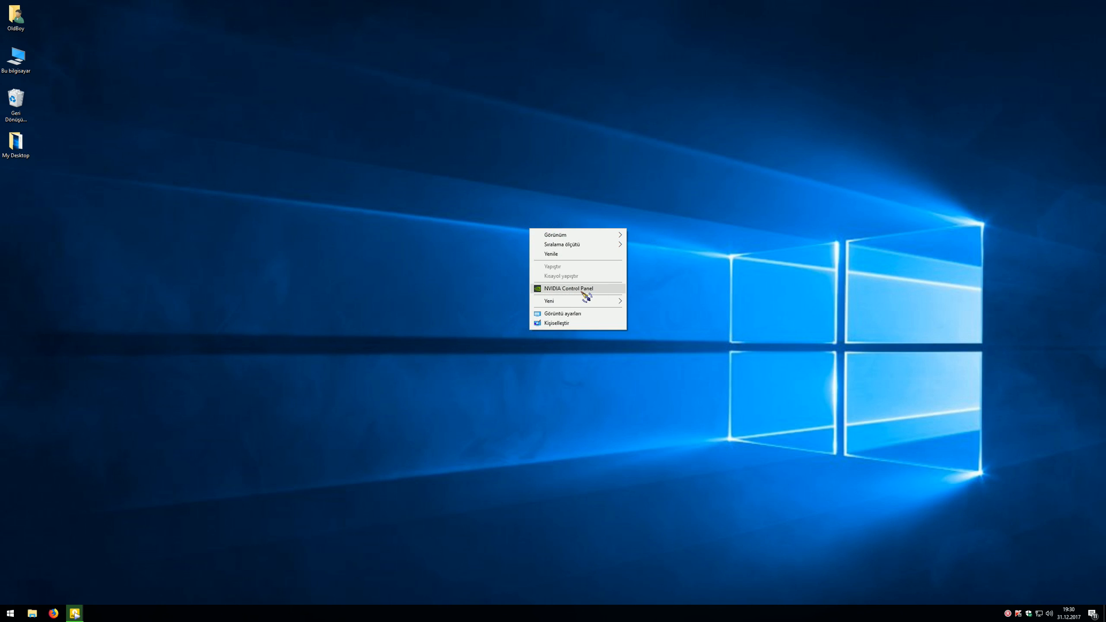
click(568, 288)
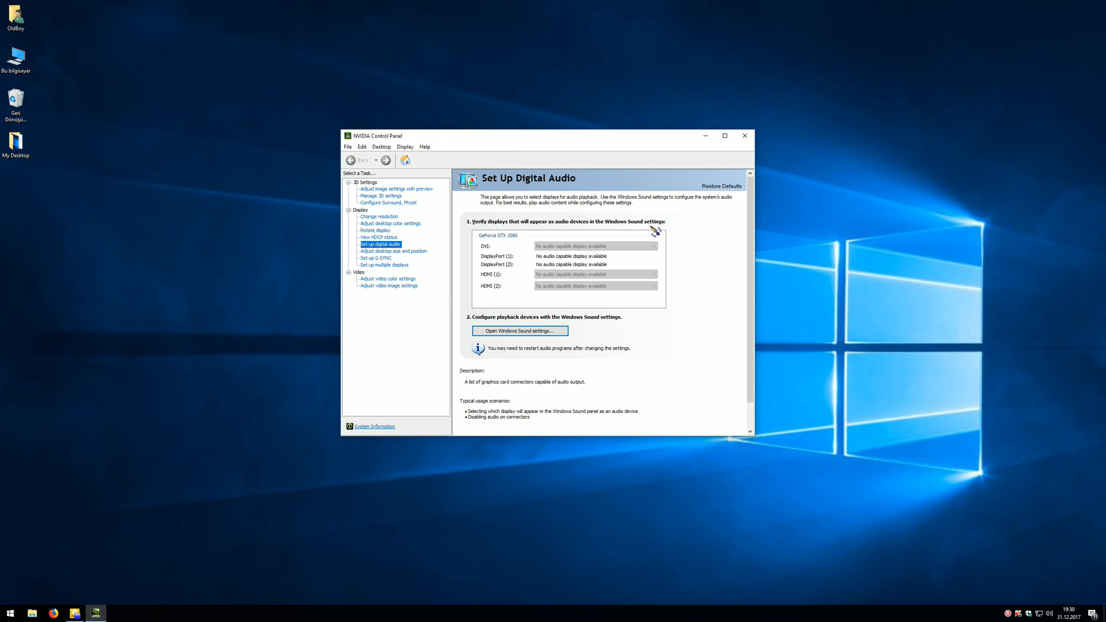
click(745, 136)
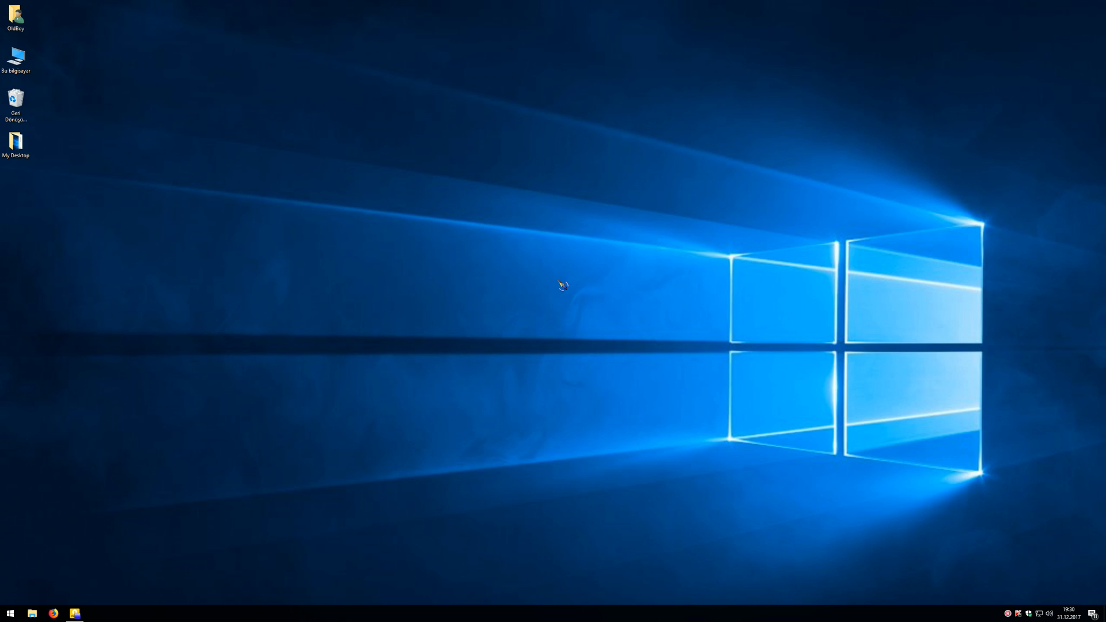